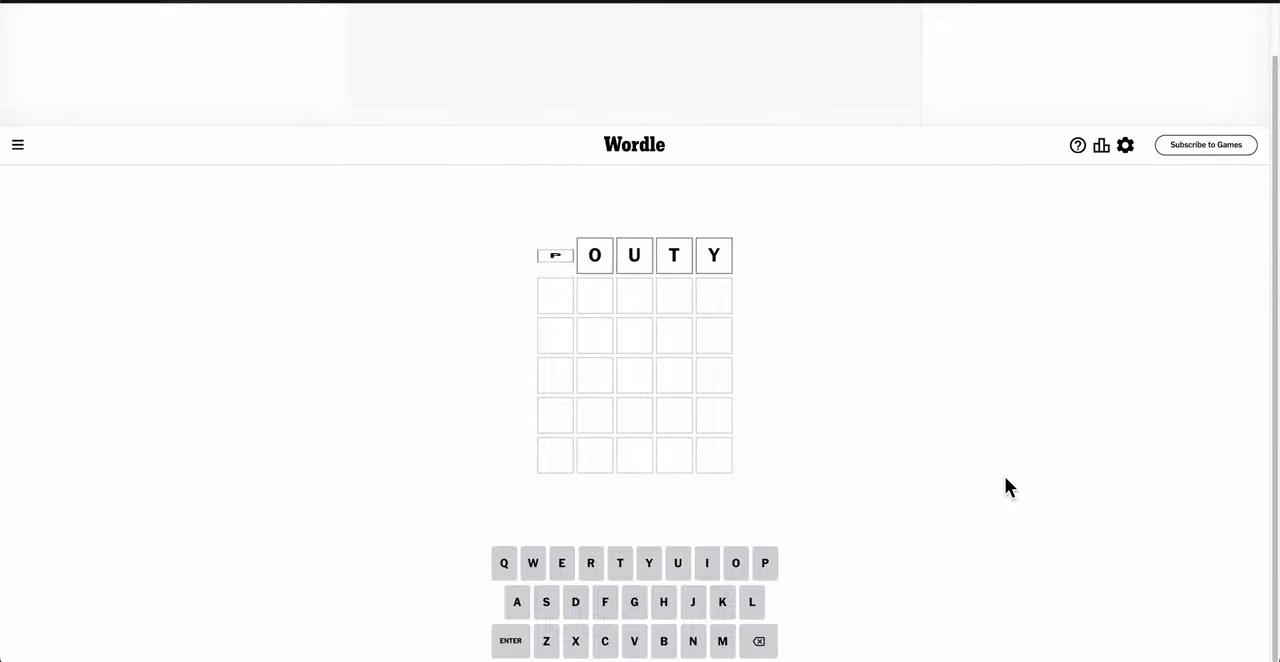
Enter POUTY as the first guess in the top row
left_click(510, 640)
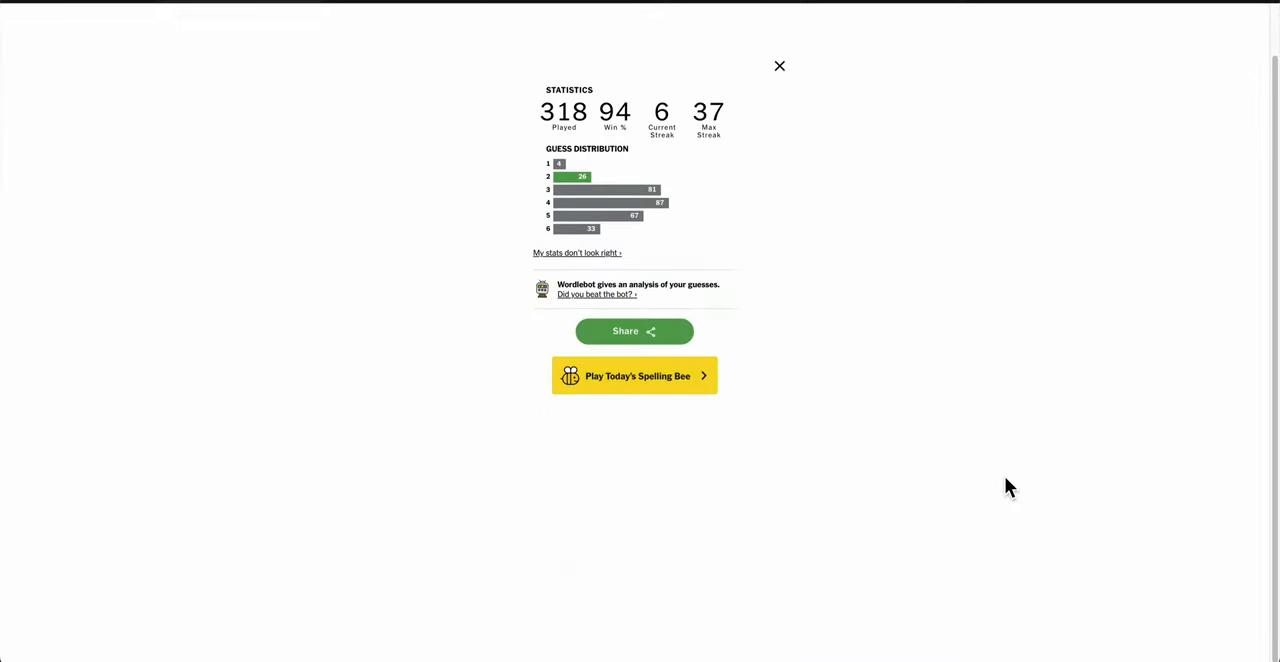
Dismiss the statistics summary to return to the board solved with POUTY and PESKY
left_click(780, 66)
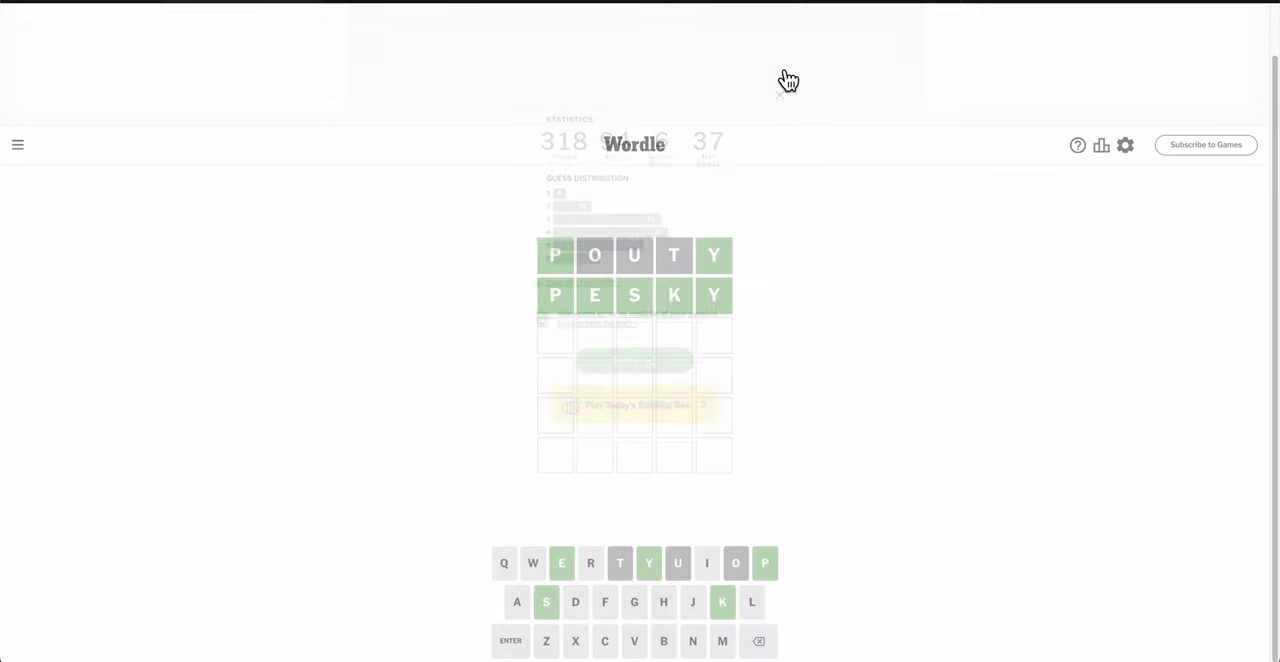